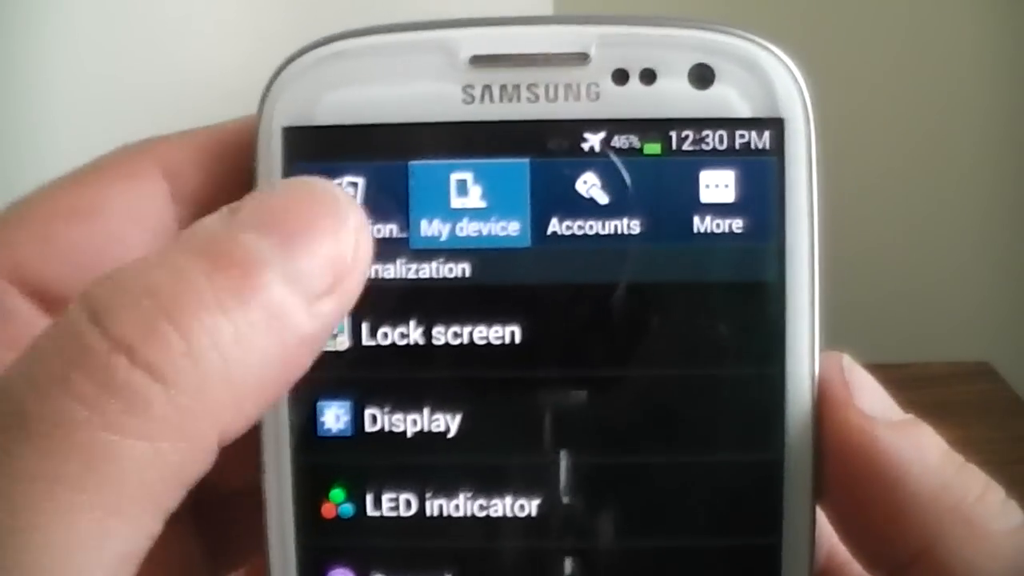
# - Open the Connections tab and review Wi-Fi, Bluetooth, NFC, S Beam and Screen Mirroring
pyautogui.click(356, 204)
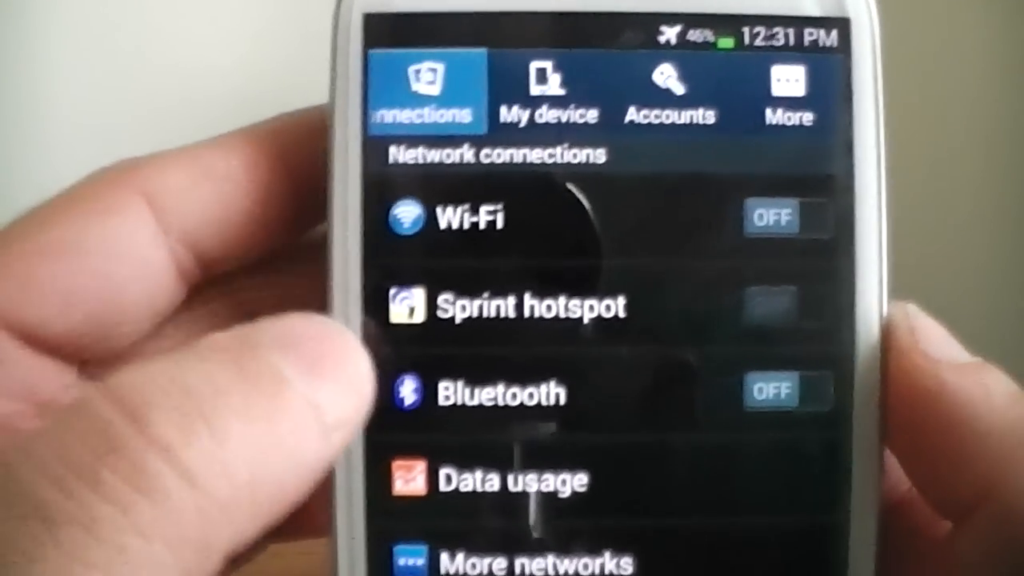
pyautogui.scroll(-3)
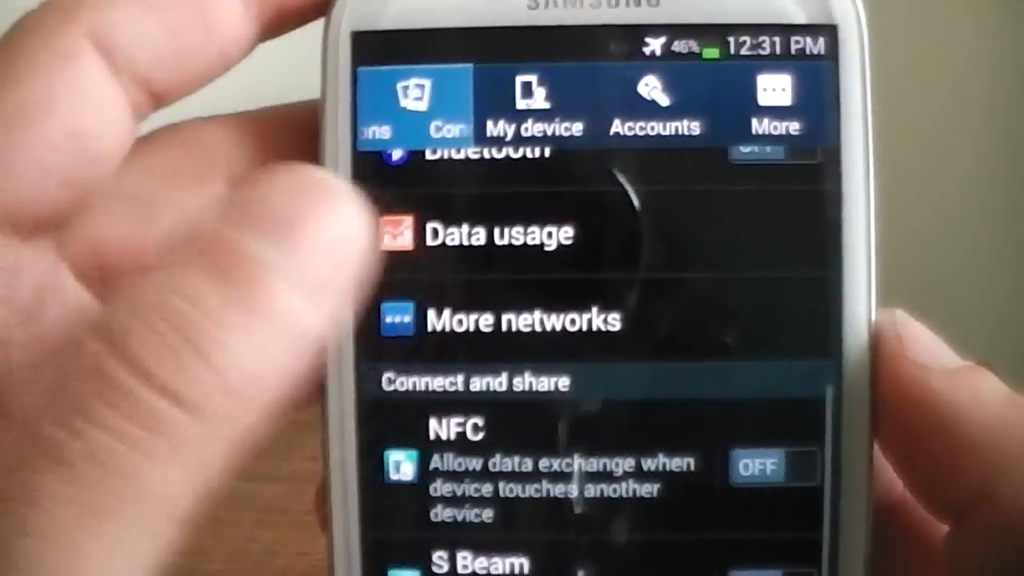
pyautogui.scroll(-3)
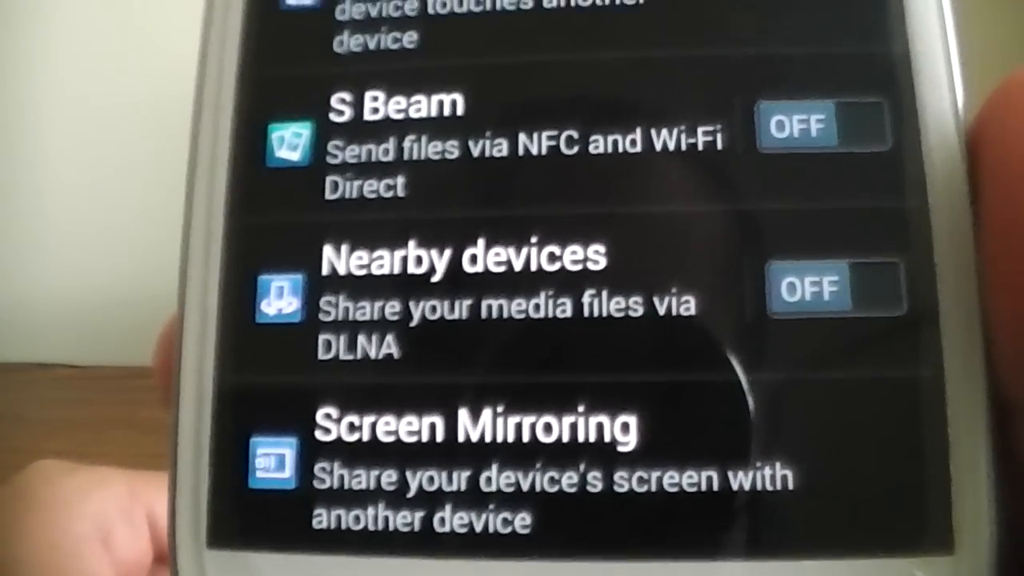
pyautogui.scroll(3)
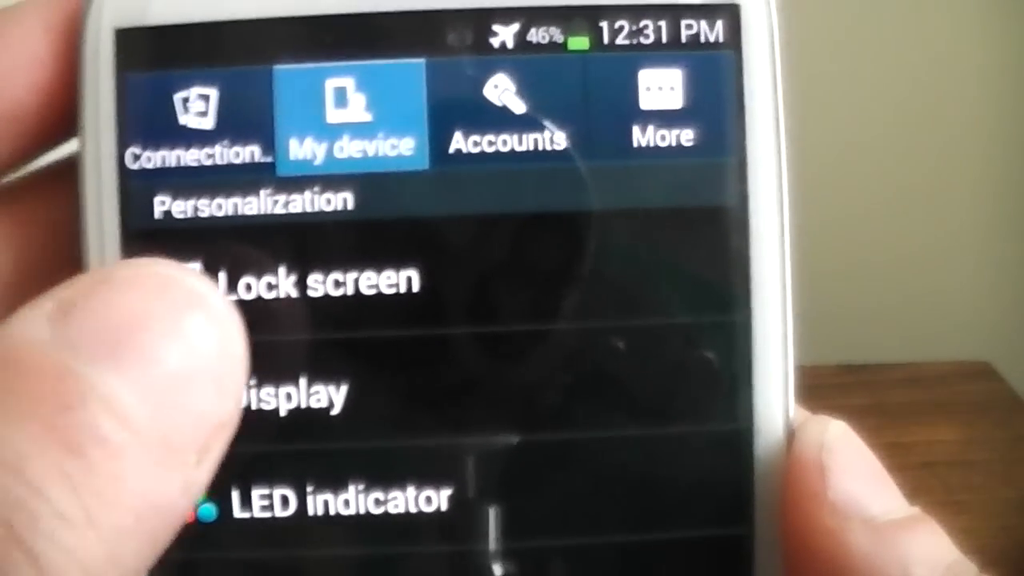
# - Open Lock screen settings under My device and uncheck Help text
pyautogui.click(304, 280)
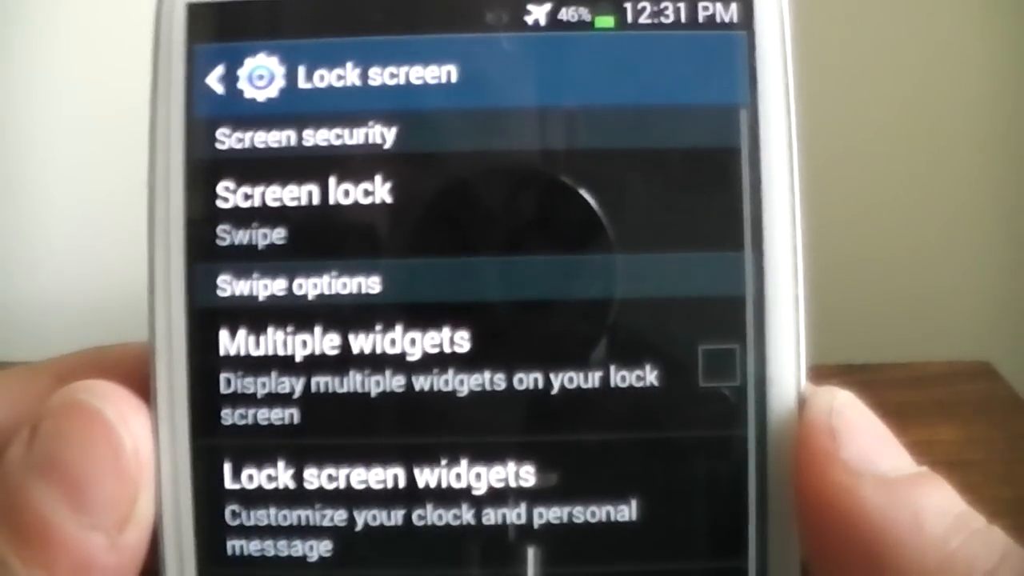
pyautogui.scroll(-3)
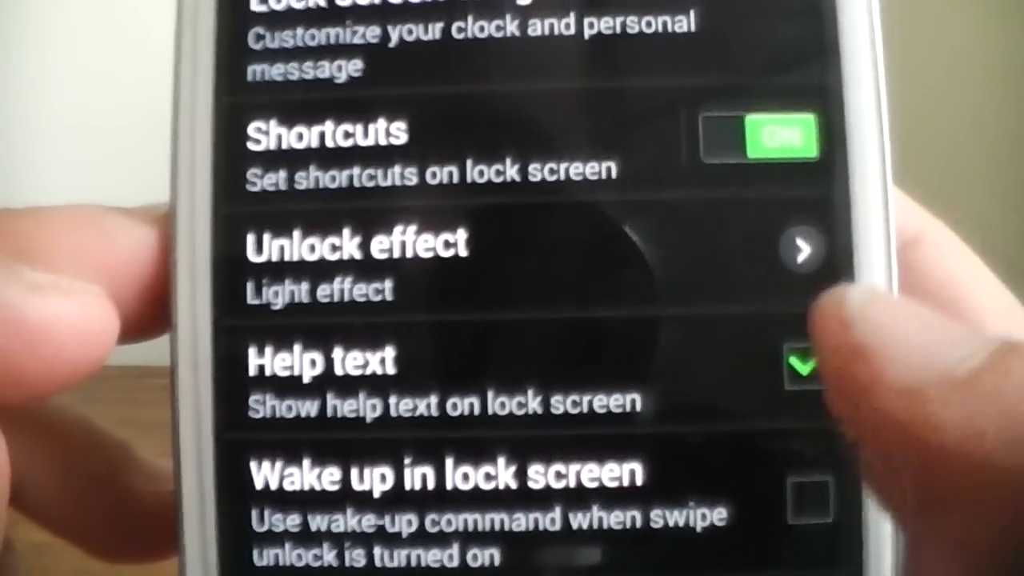
pyautogui.click(802, 367)
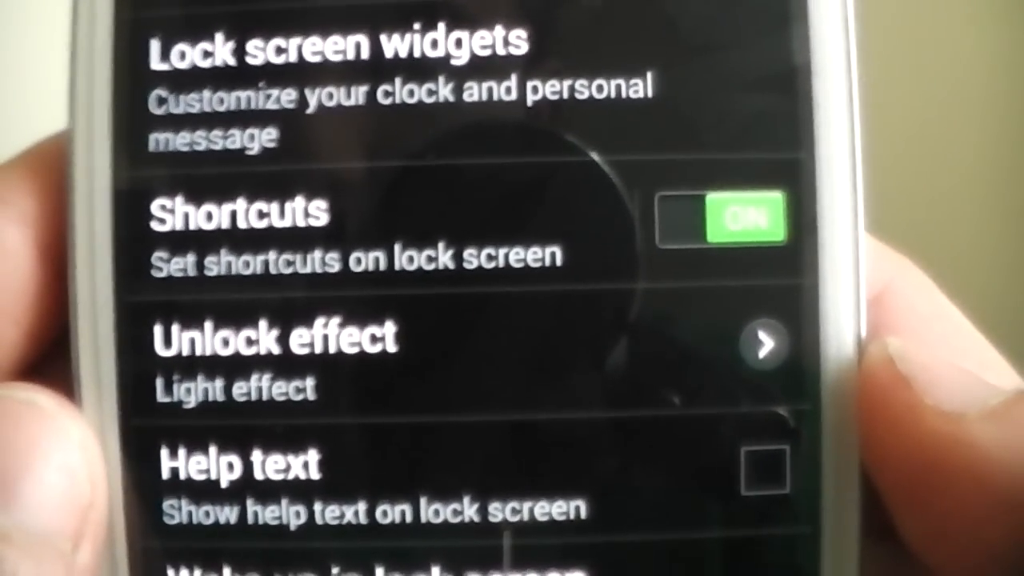
pyautogui.click(276, 340)
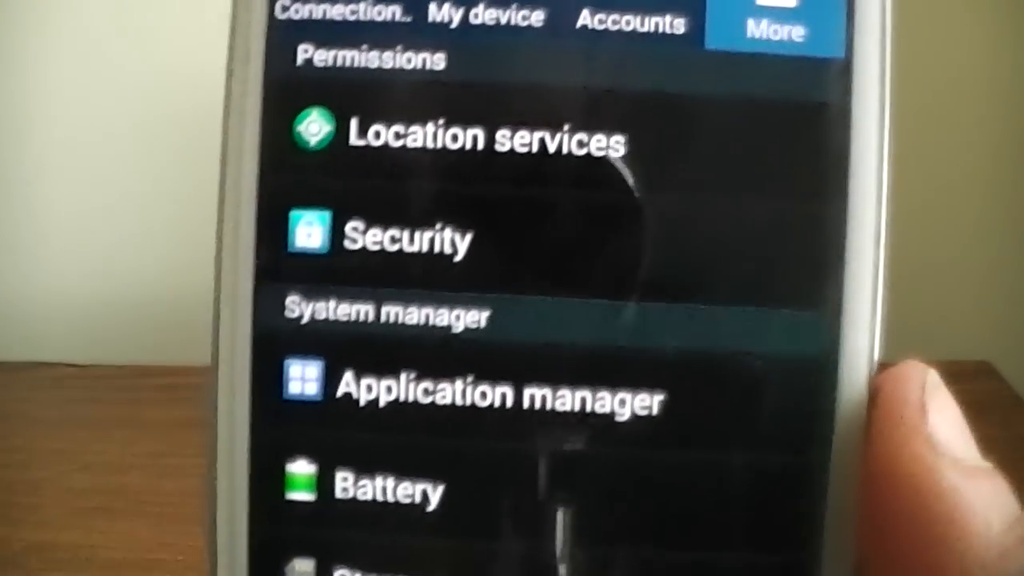
# - Open About device on the More tab to see model SPH-L710, Android 4.3
pyautogui.scroll(-3)
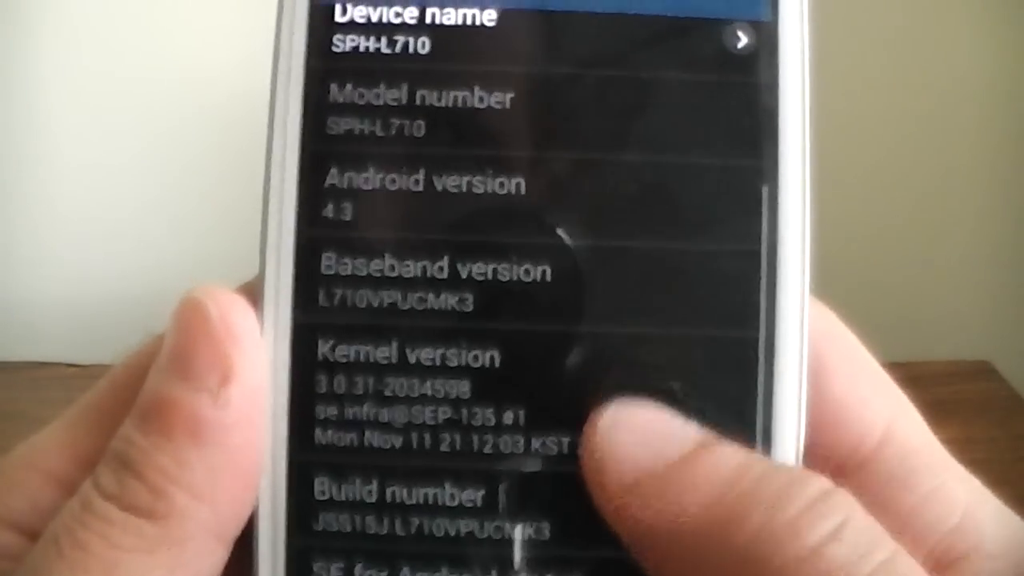
pyautogui.click(425, 182)
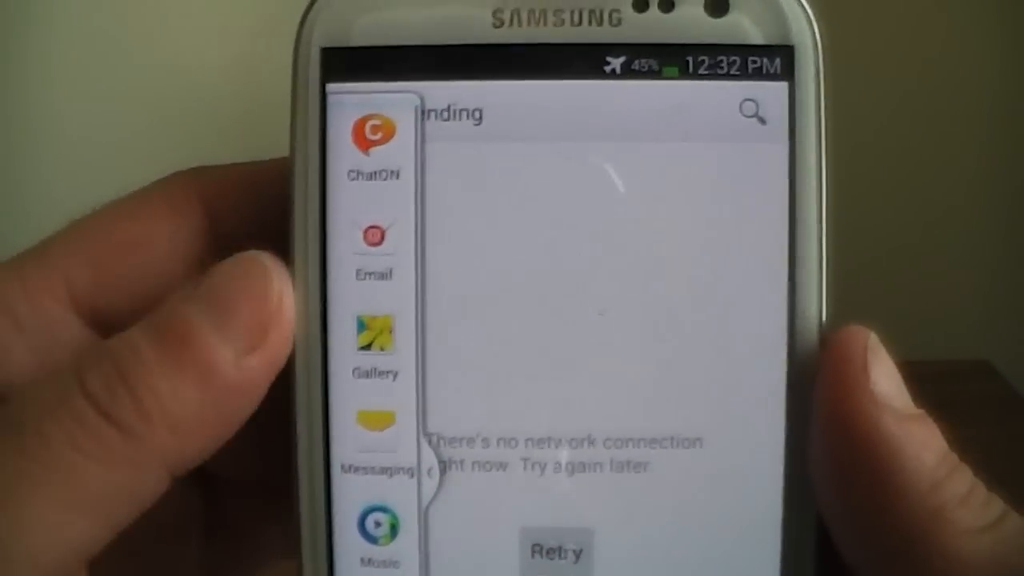
# - Scroll the Multi Window tray through ChatON, Email, Gallery, Messaging and Music
pyautogui.scroll(-3)
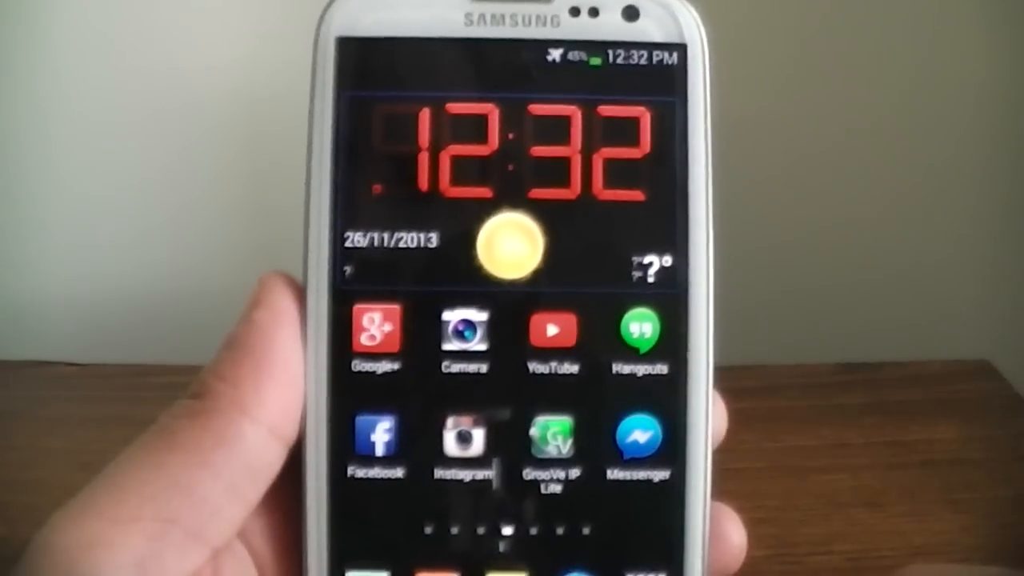
# - Launch Samsung Camera from its home-screen icon to show the live viewfinder
pyautogui.click(464, 336)
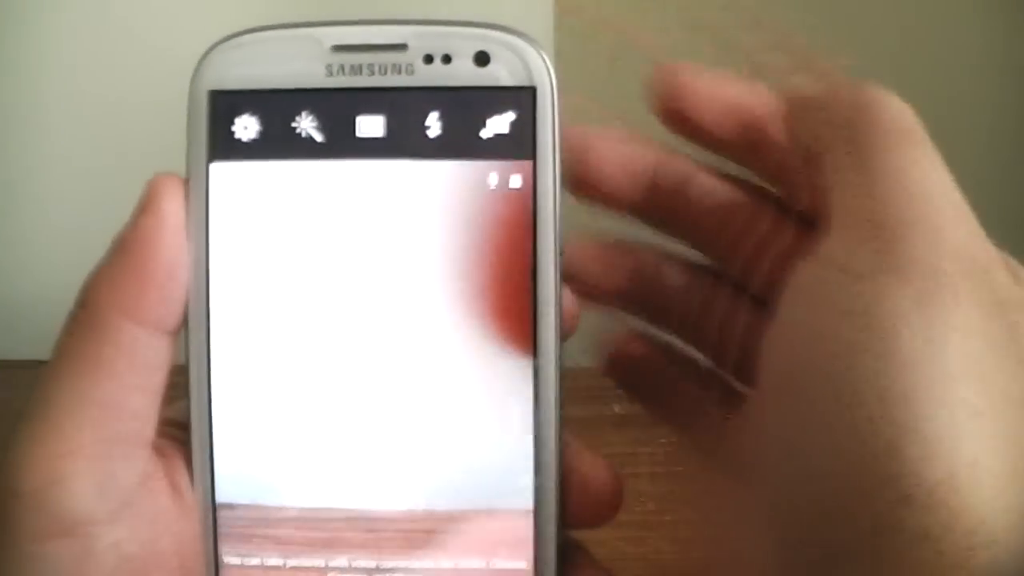
# - Review the shooting modes from Single shot through HDR and Buddy photo share
pyautogui.click(426, 127)
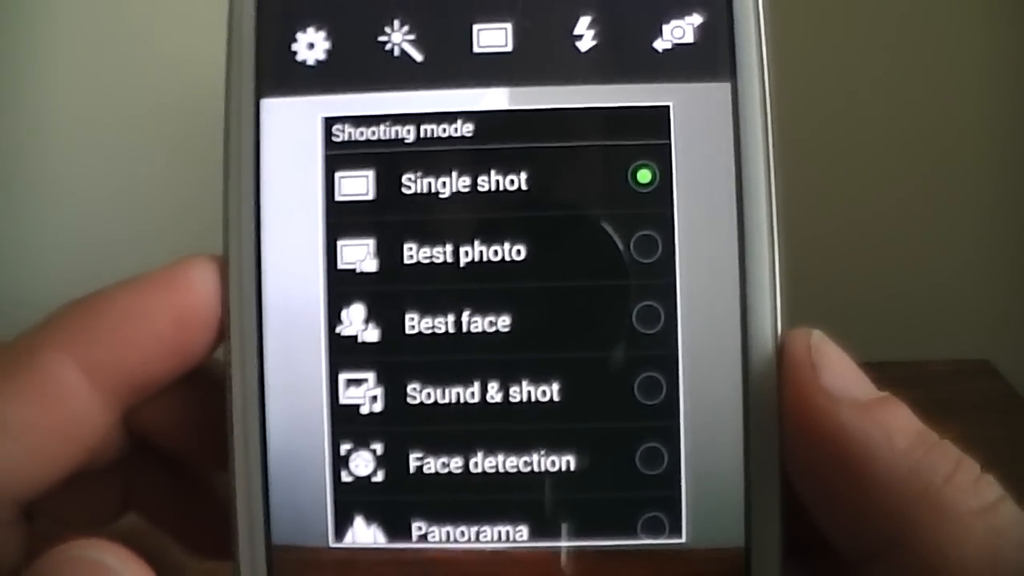
pyautogui.scroll(-3)
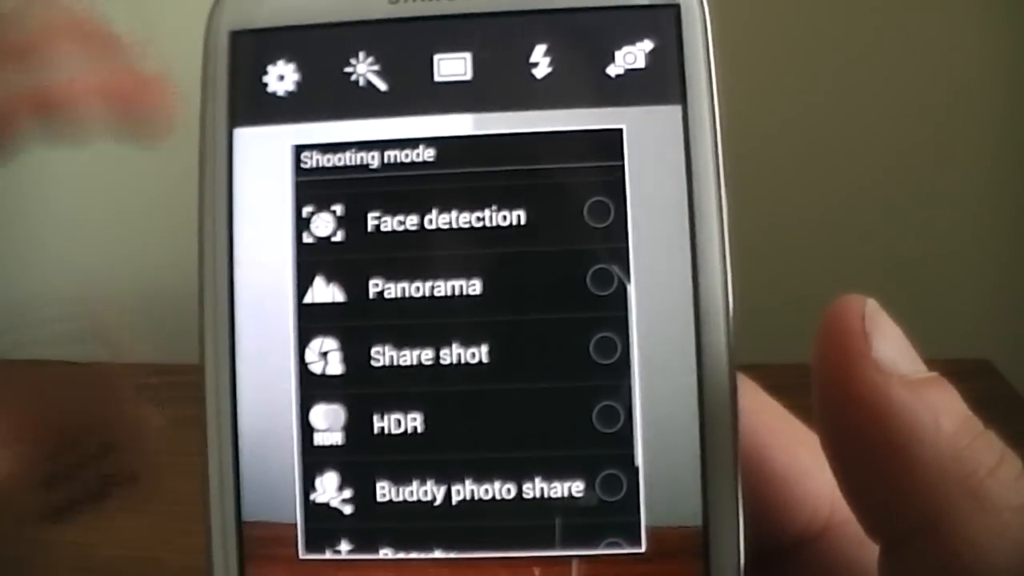
pyautogui.scroll(-3)
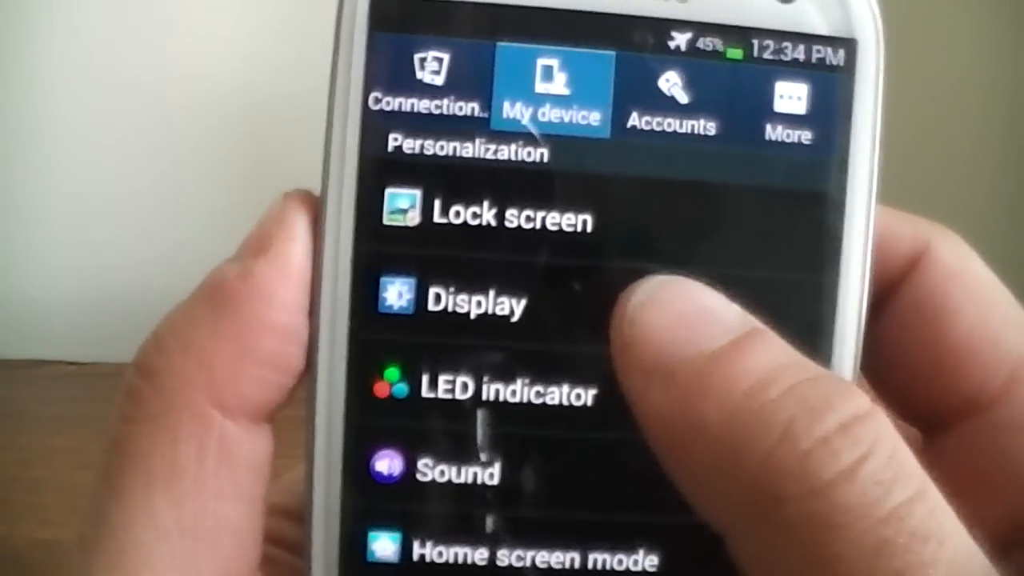
# - Review Display options, then browse My device settings like Power saving, Motion and Voice control
pyautogui.click(476, 302)
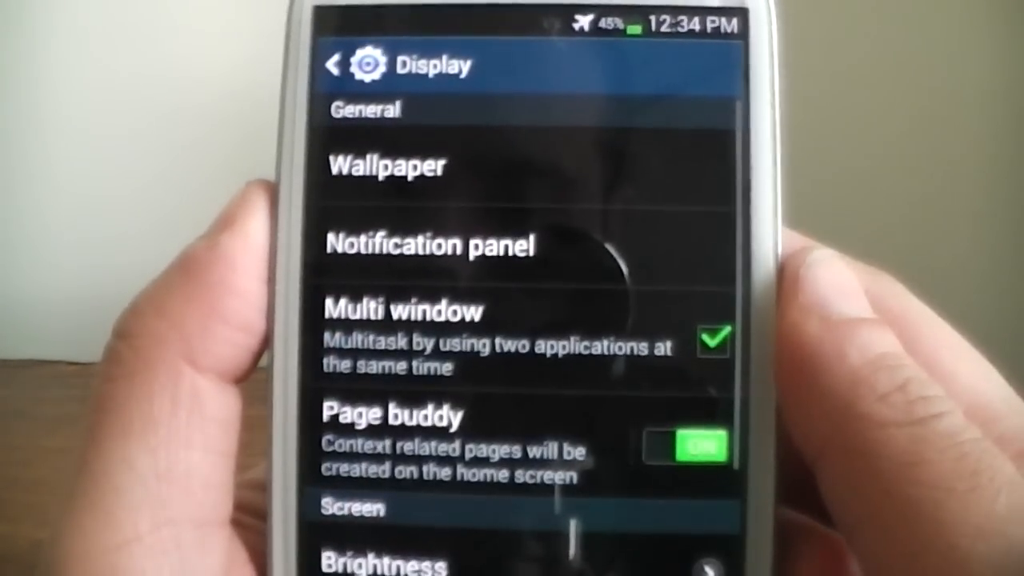
pyautogui.scroll(-3)
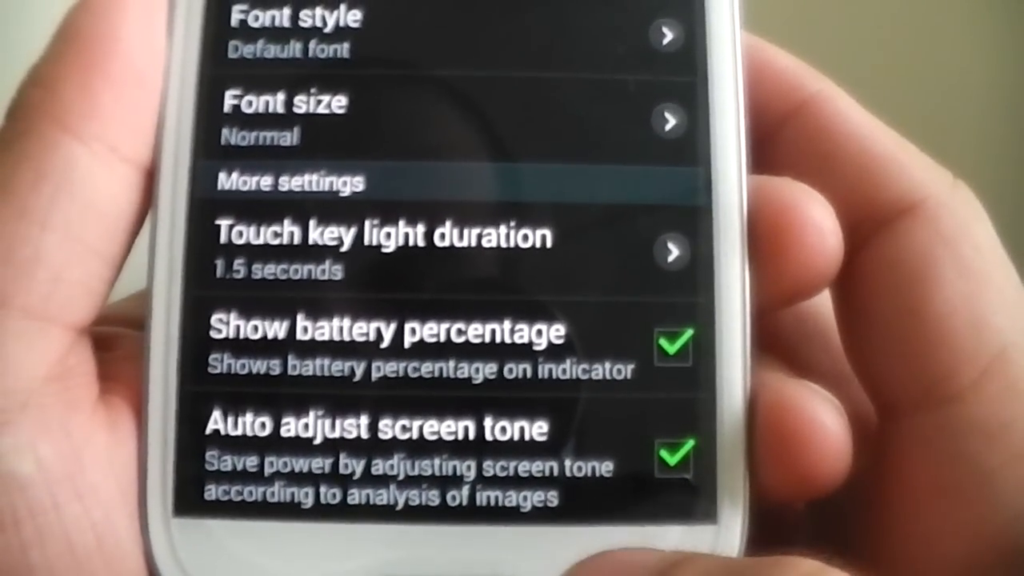
pyautogui.scroll(-3)
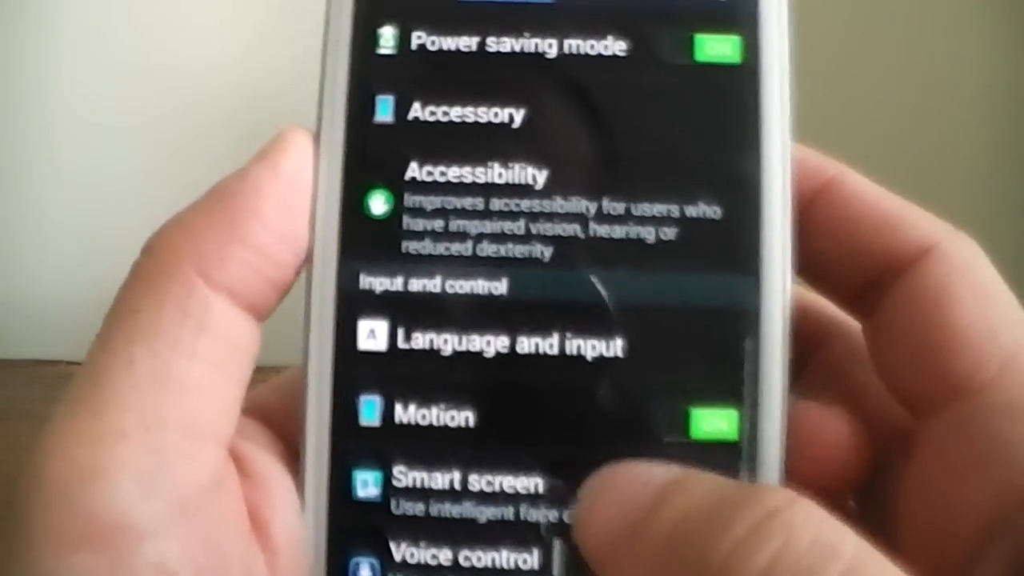
pyautogui.scroll(-3)
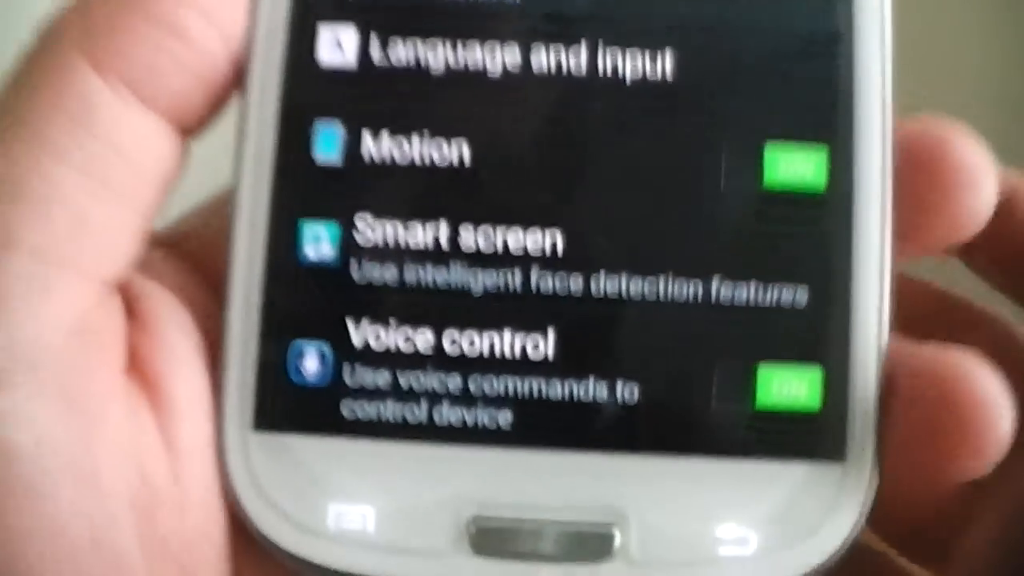
pyautogui.scroll(-3)
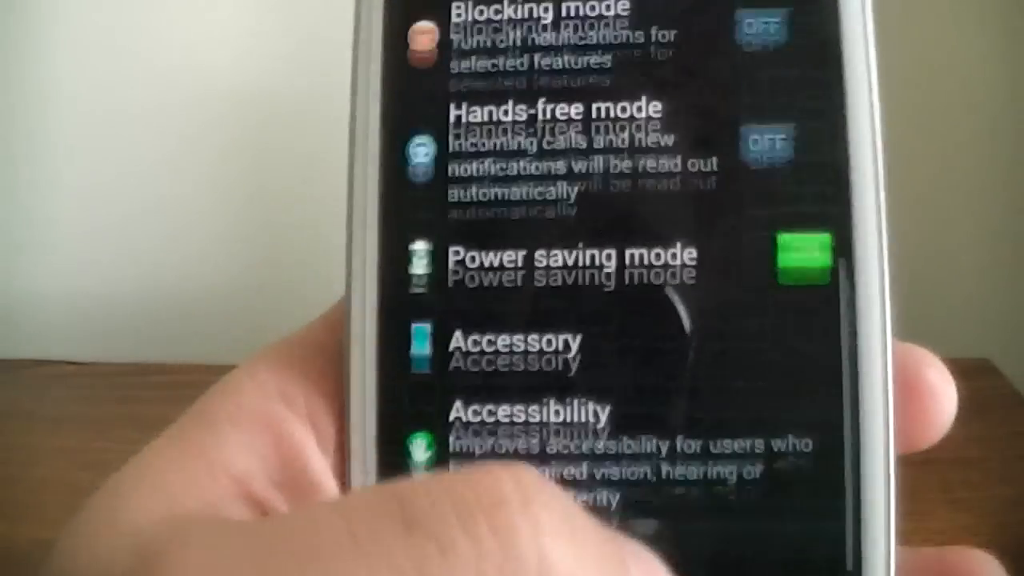
pyautogui.scroll(-3)
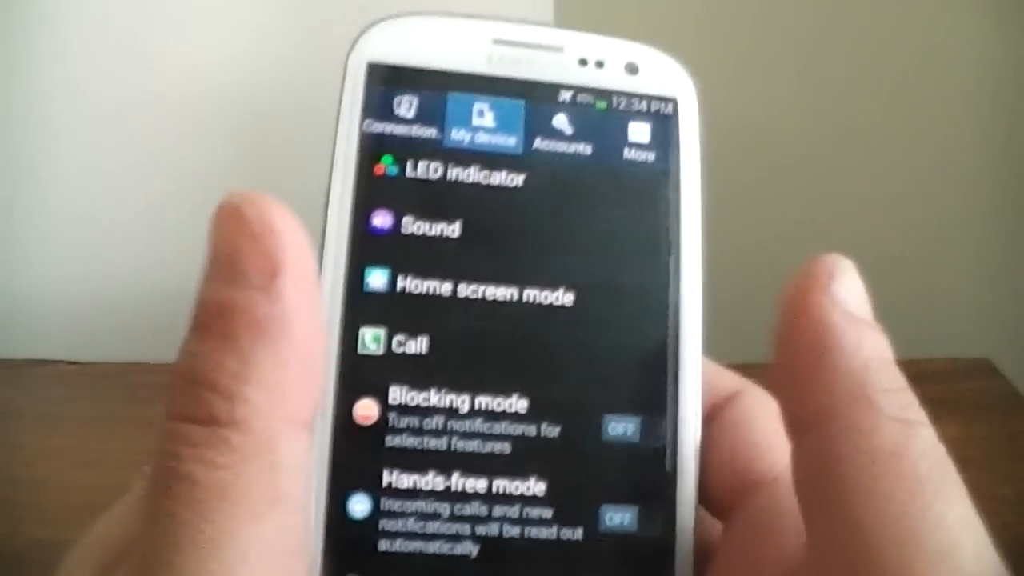
pyautogui.scroll(-3)
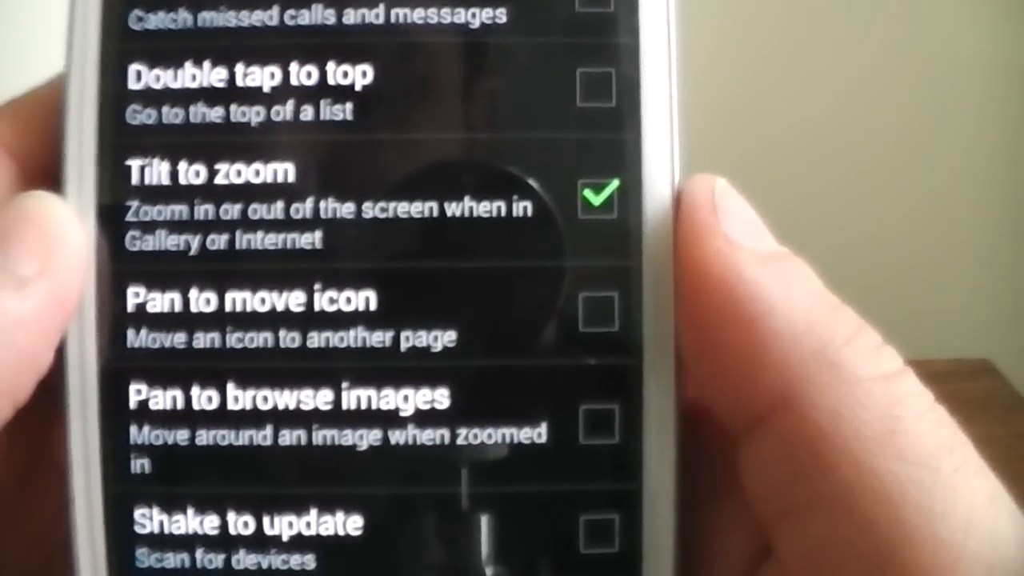
pyautogui.scroll(-3)
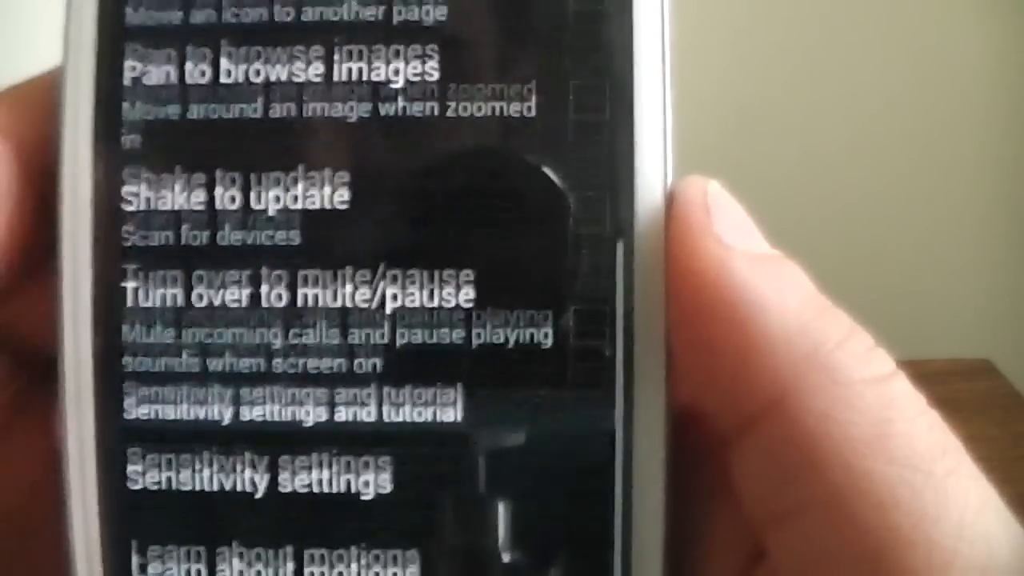
pyautogui.scroll(-3)
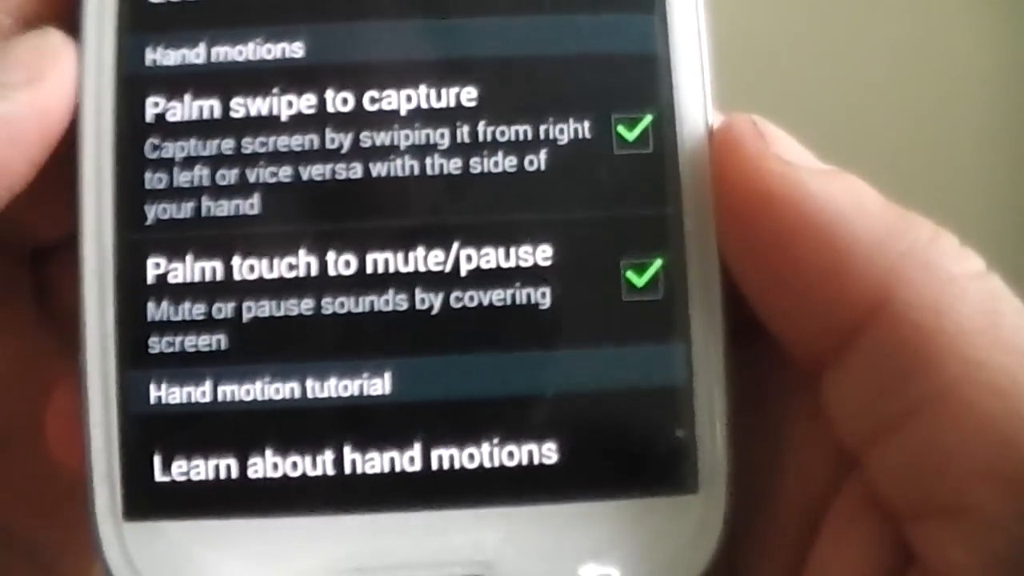
pyautogui.scroll(-3)
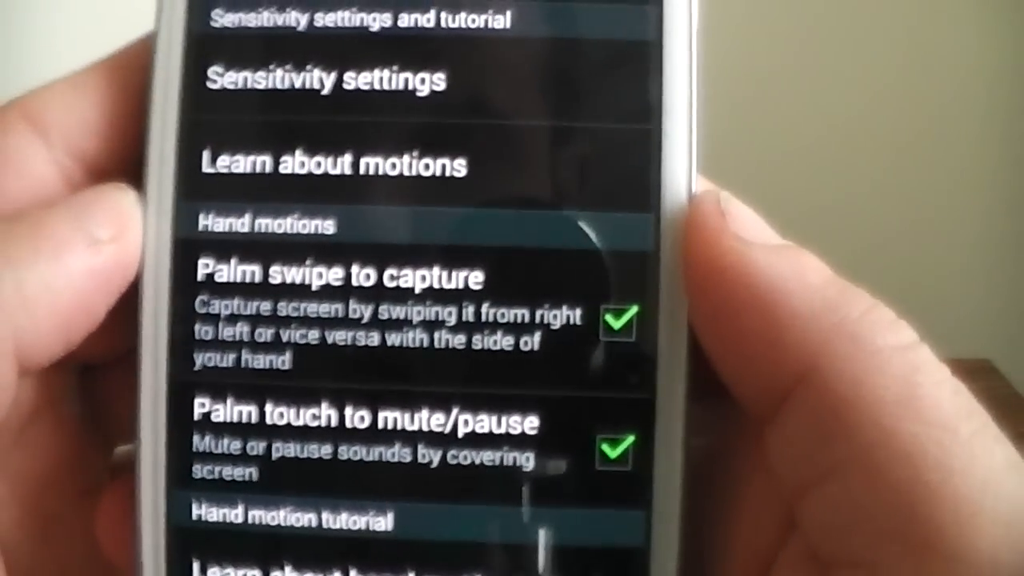
pyautogui.scroll(-3)
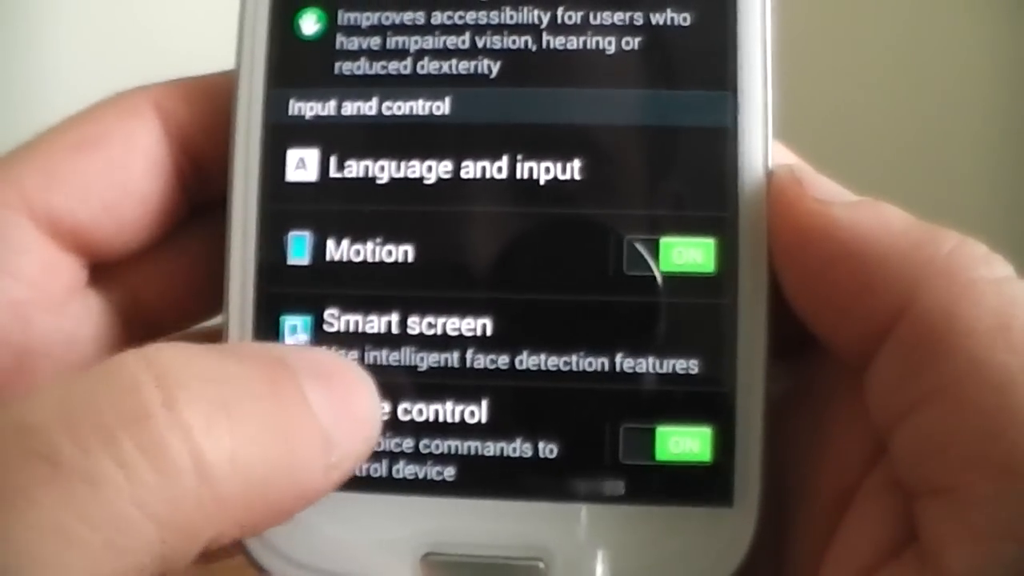
# - Open Voice control and browse commands for incoming calls, alarms, camera and music
pyautogui.click(400, 324)
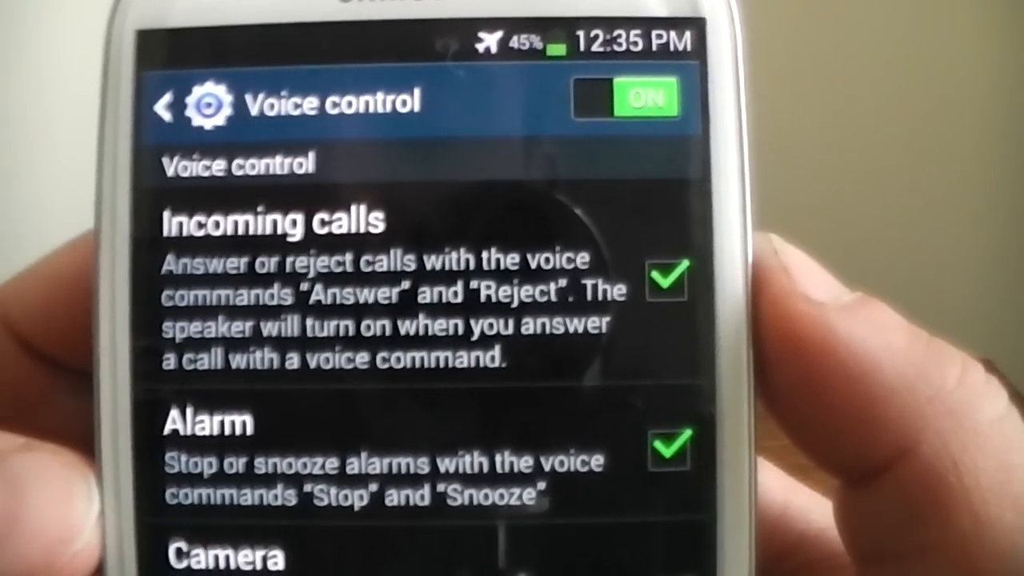
pyautogui.scroll(-3)
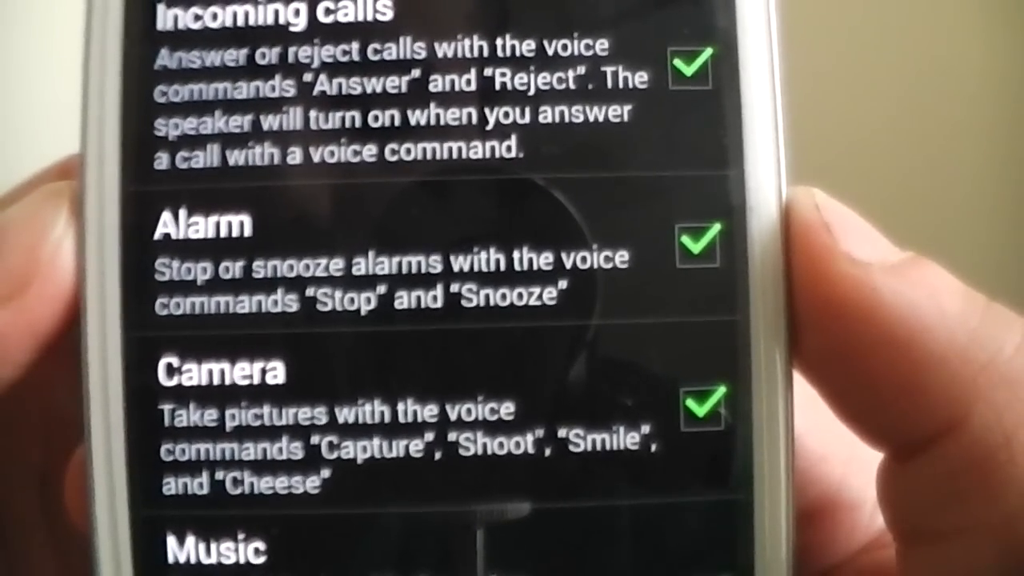
pyautogui.scroll(-3)
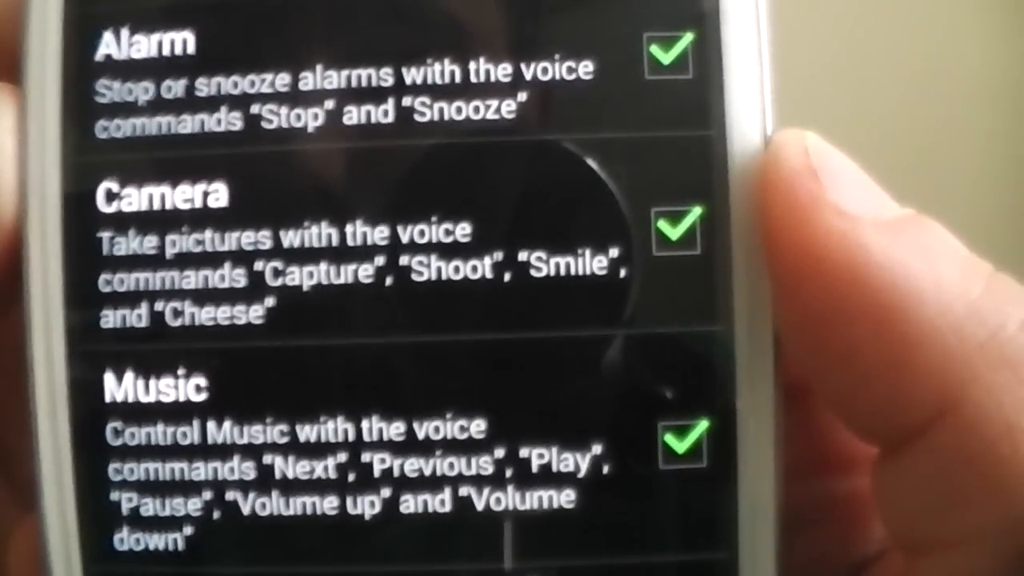
pyautogui.scroll(-3)
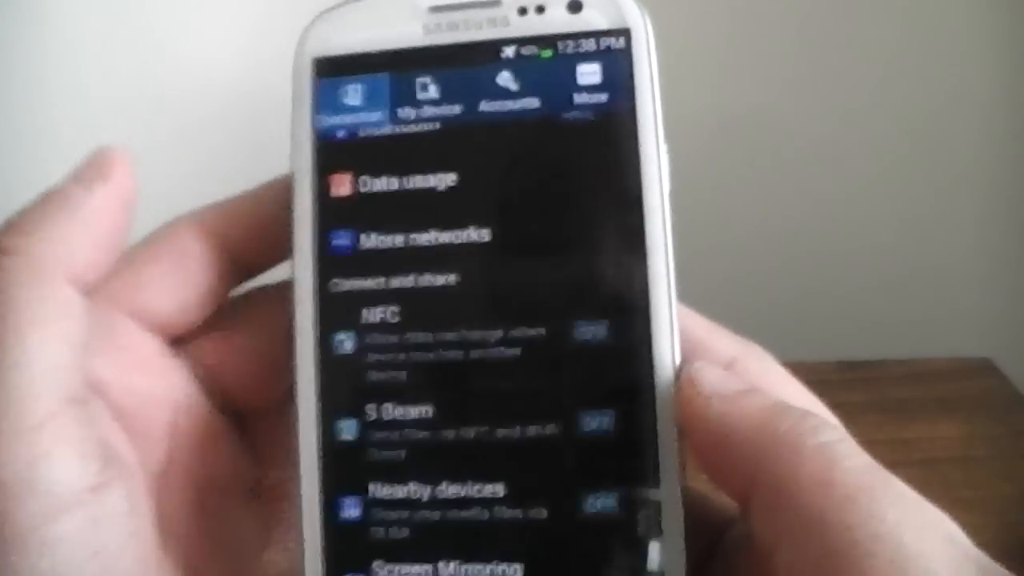
# - Open More > Battery and view Screen usage: 39%, on for 2h 28m 31s
pyautogui.click(592, 94)
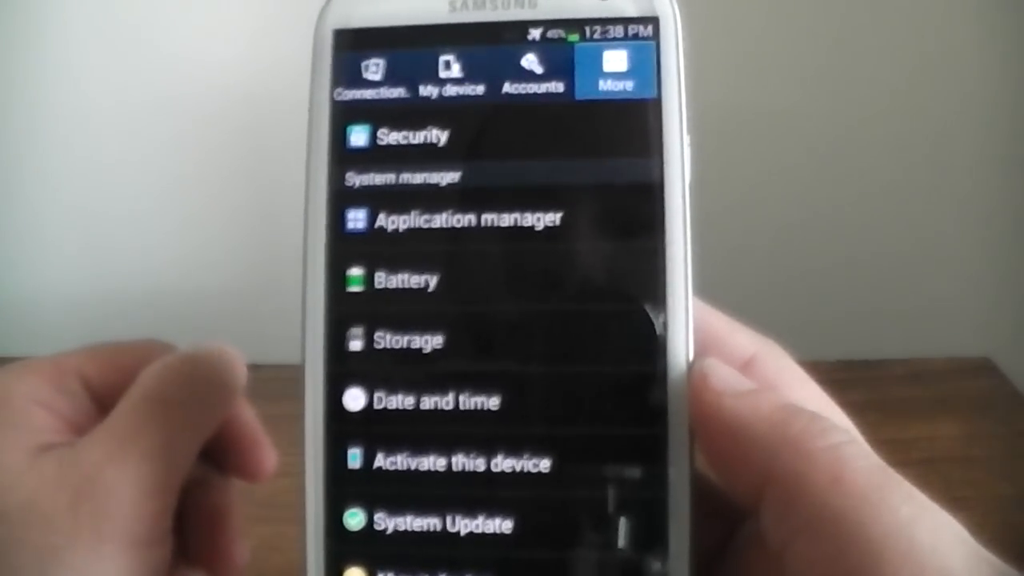
pyautogui.click(410, 280)
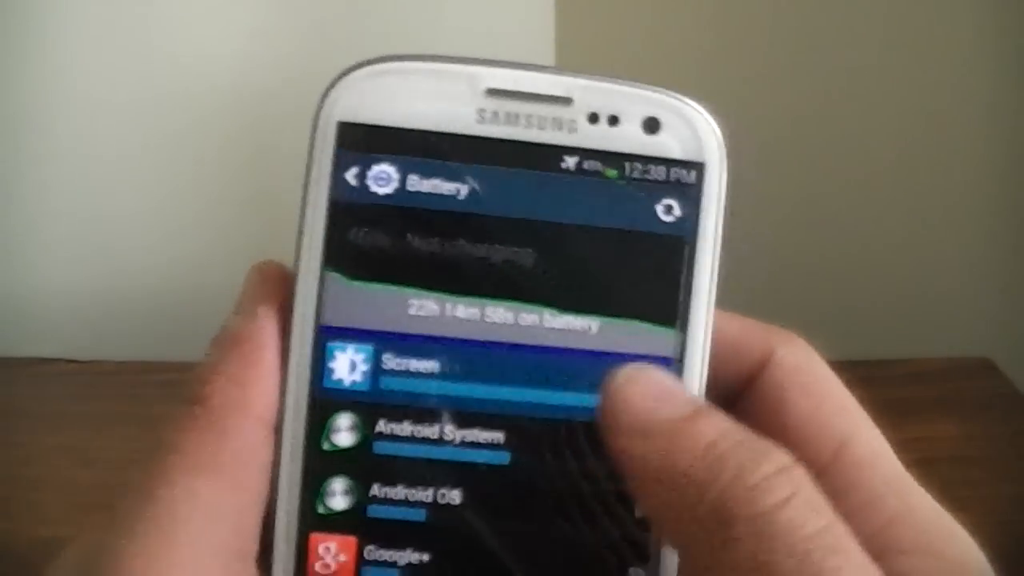
pyautogui.click(432, 364)
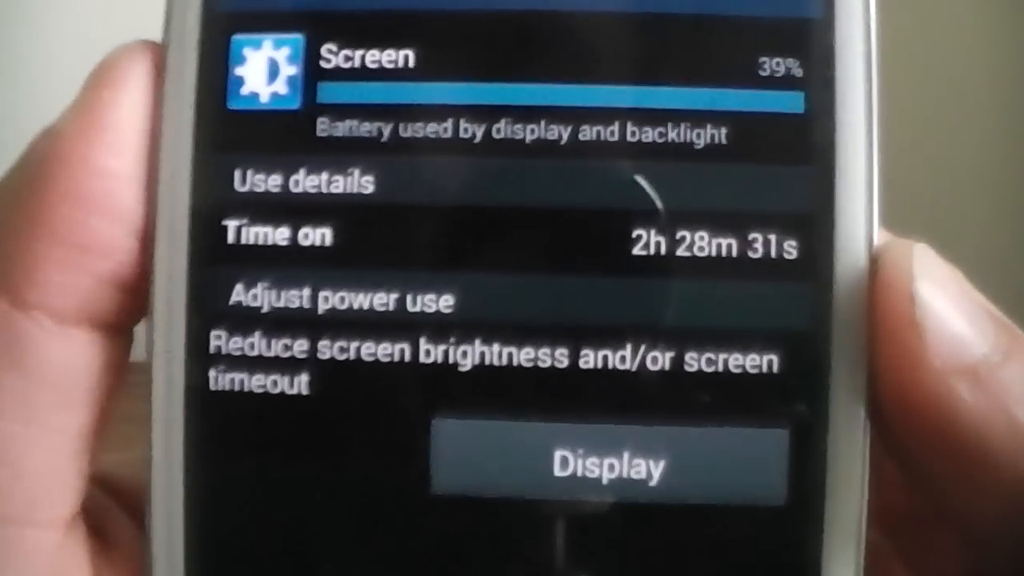